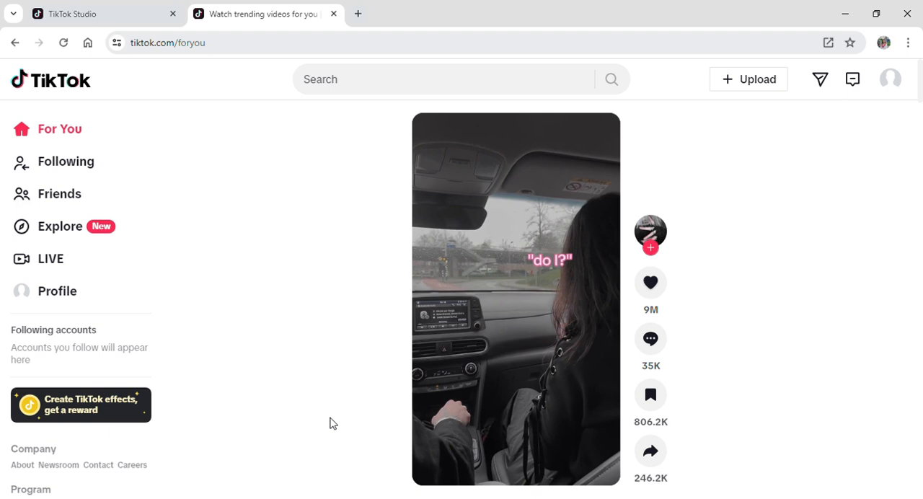
mouse_move(730, 79)
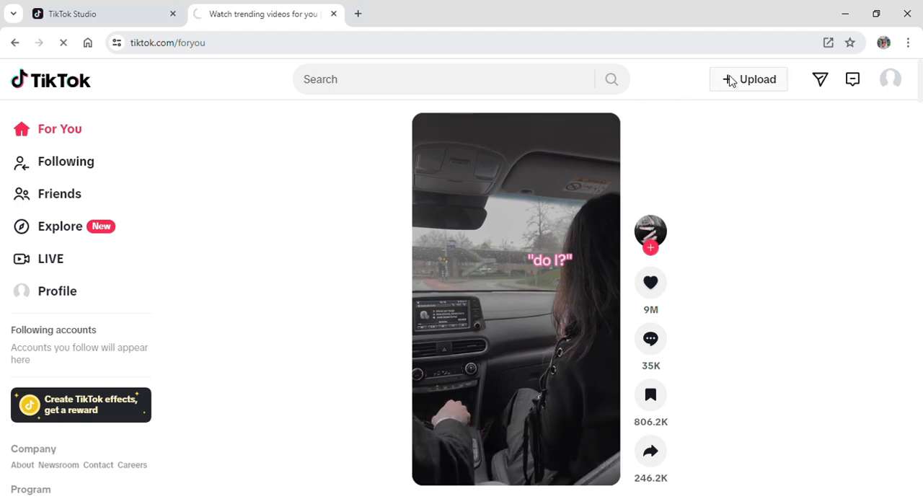
- Open TikTok Studio's upload page from the For You feed via the Upload button
click(749, 79)
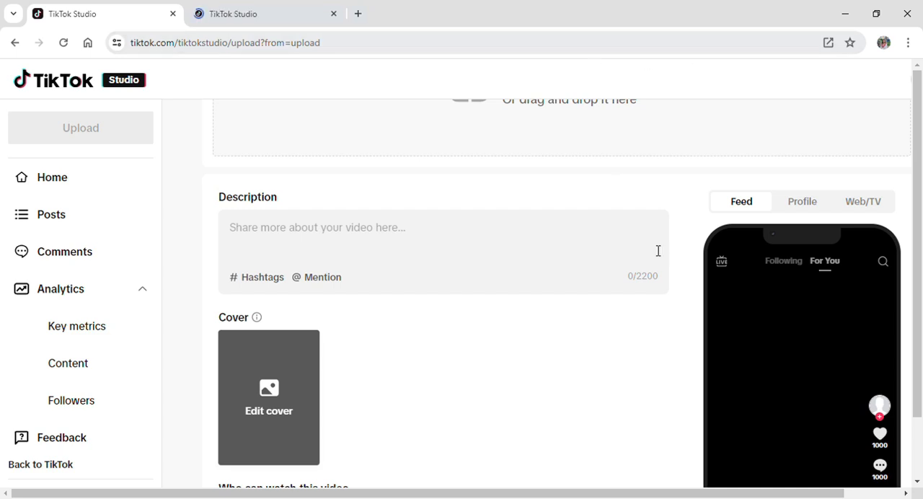
mouse_move(655, 159)
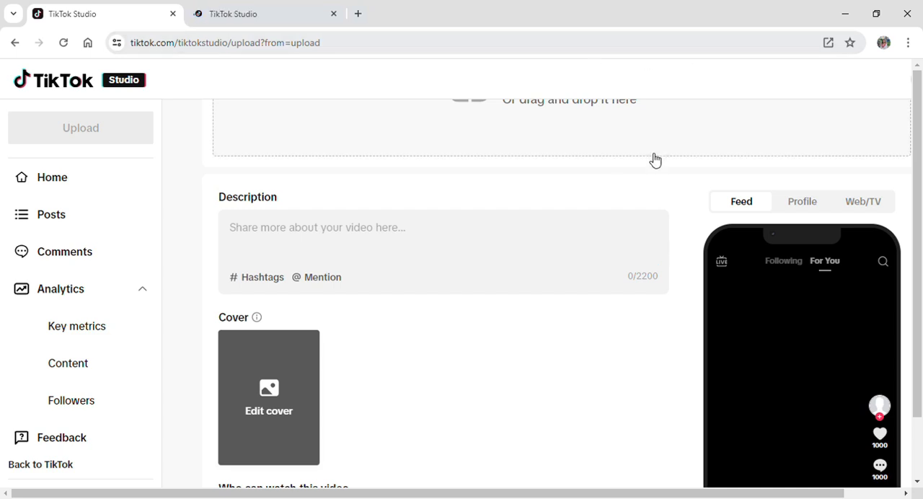
scroll(up, 3)
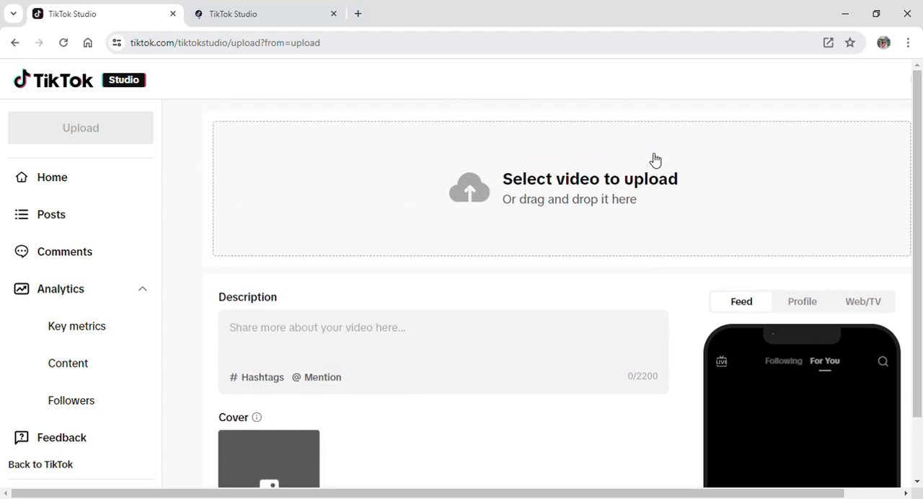
mouse_move(624, 270)
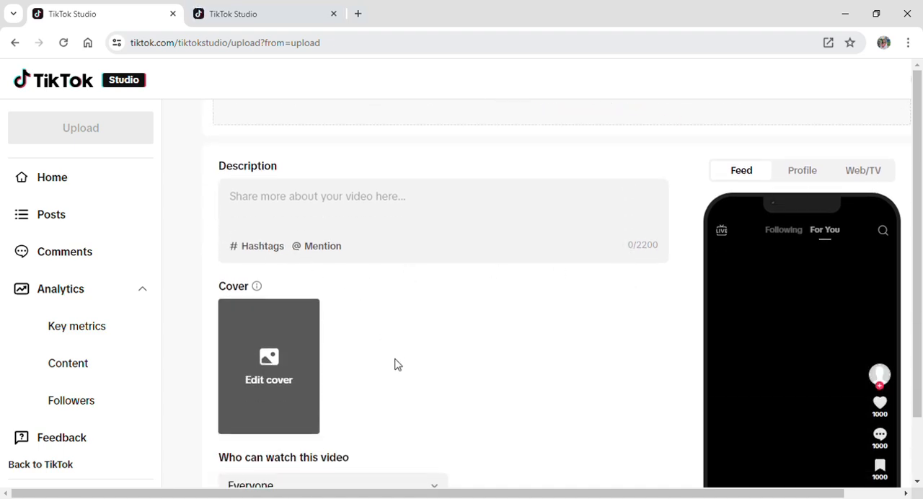
mouse_move(513, 323)
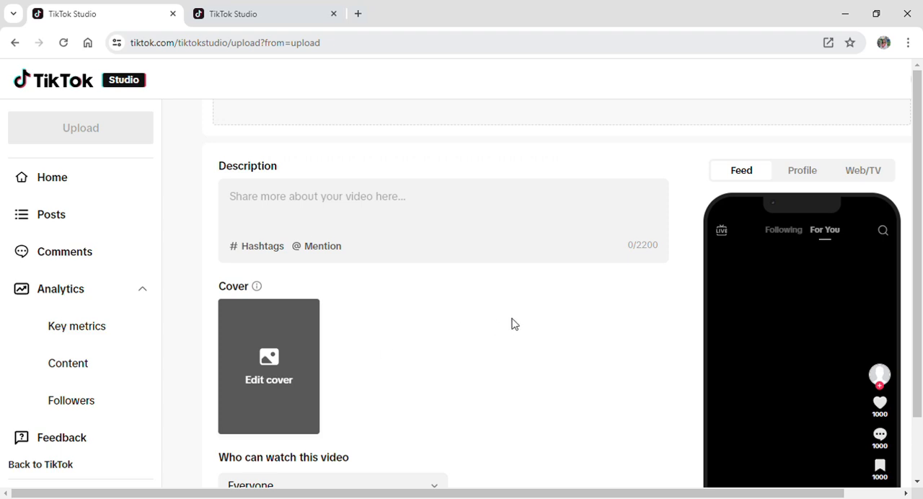
scroll(down, 3)
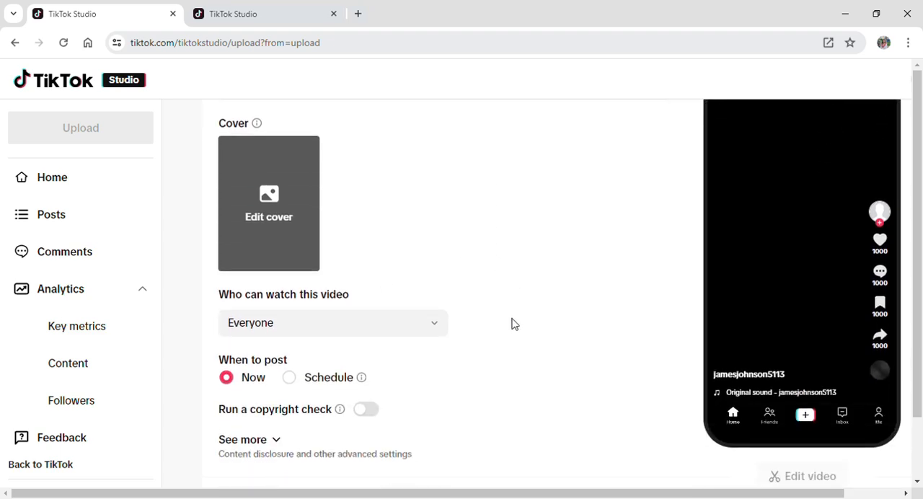
- Scroll the upload form down to the Post/Discard buttons and Edit video option
scroll(down, 3)
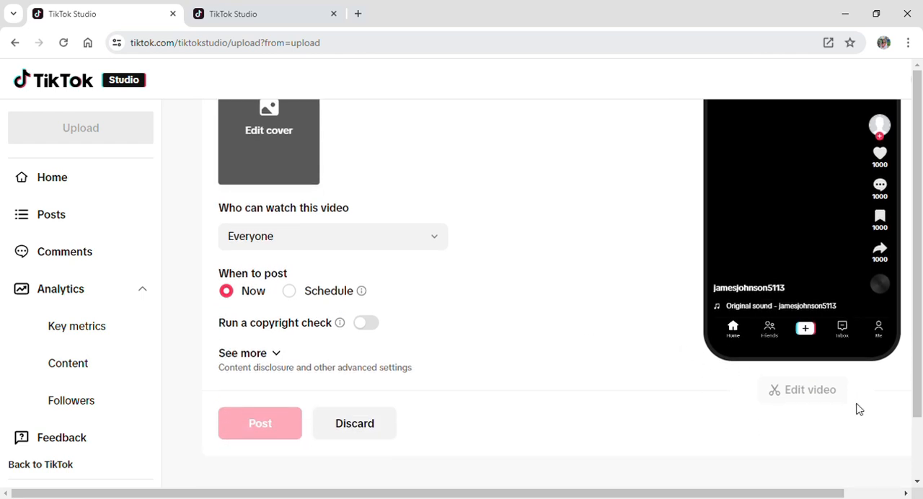
mouse_move(798, 389)
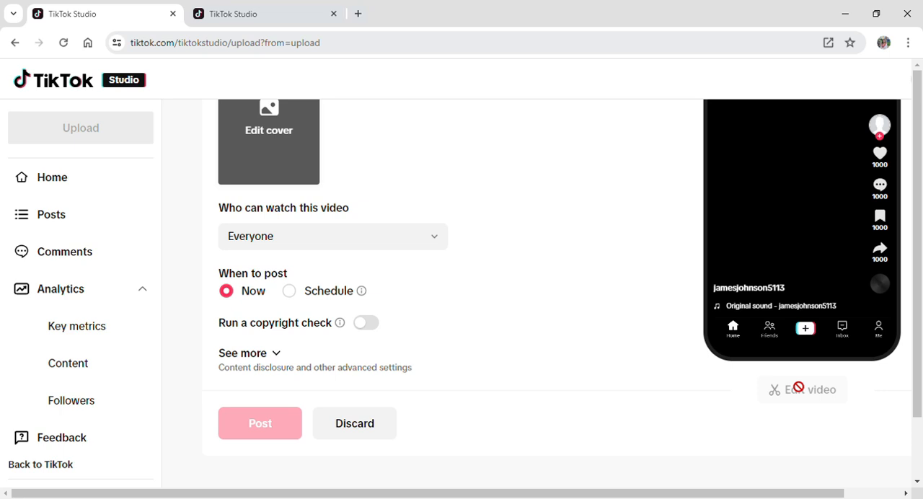
mouse_move(725, 395)
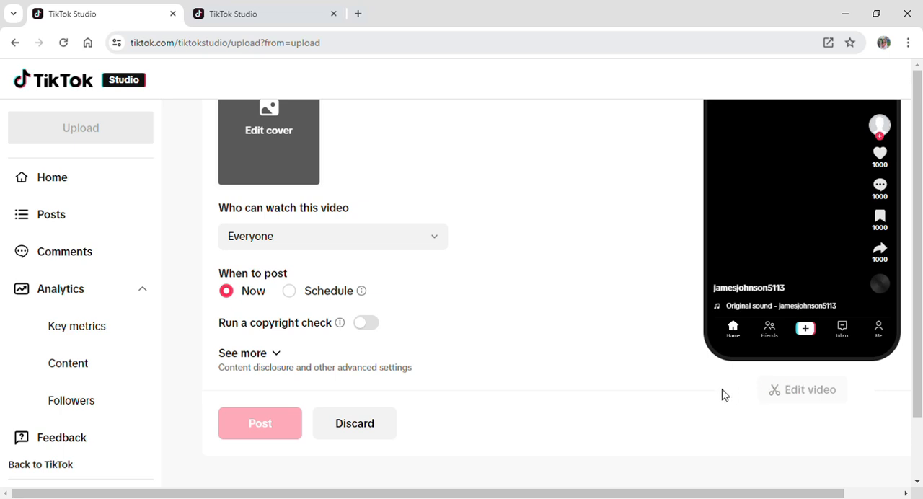